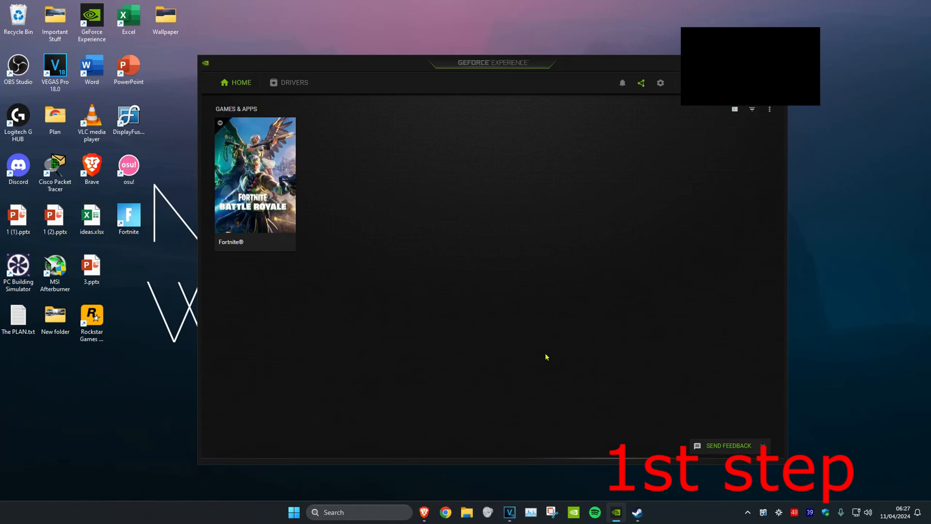
pyautogui.moveTo(605, 318)
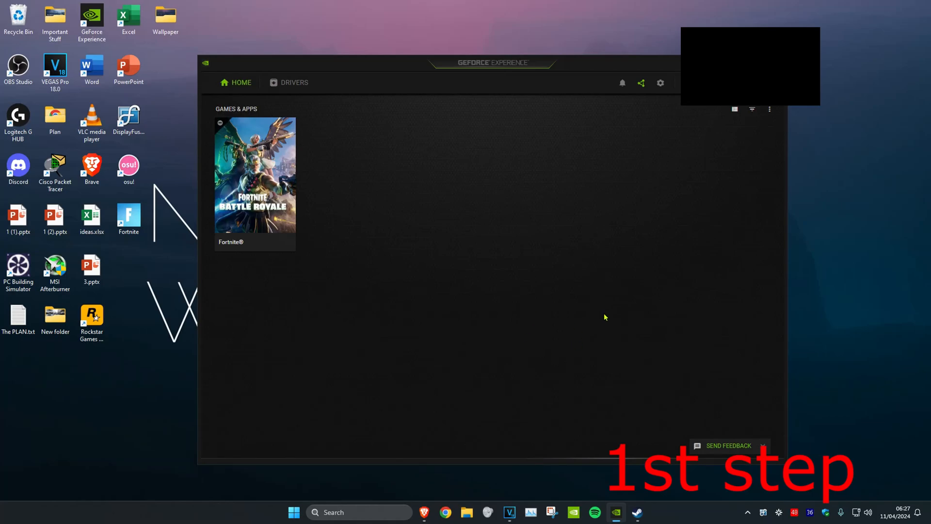
pyautogui.moveTo(466, 73)
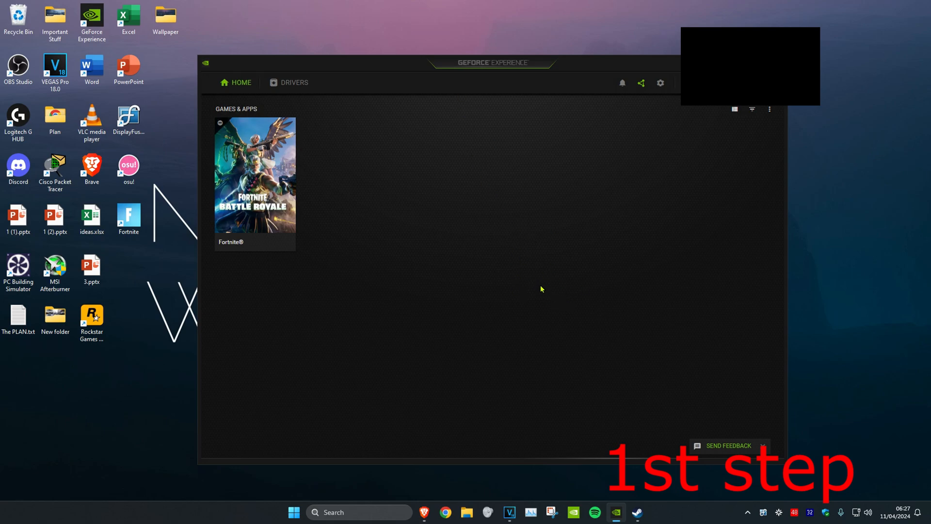
pyautogui.moveTo(533, 217)
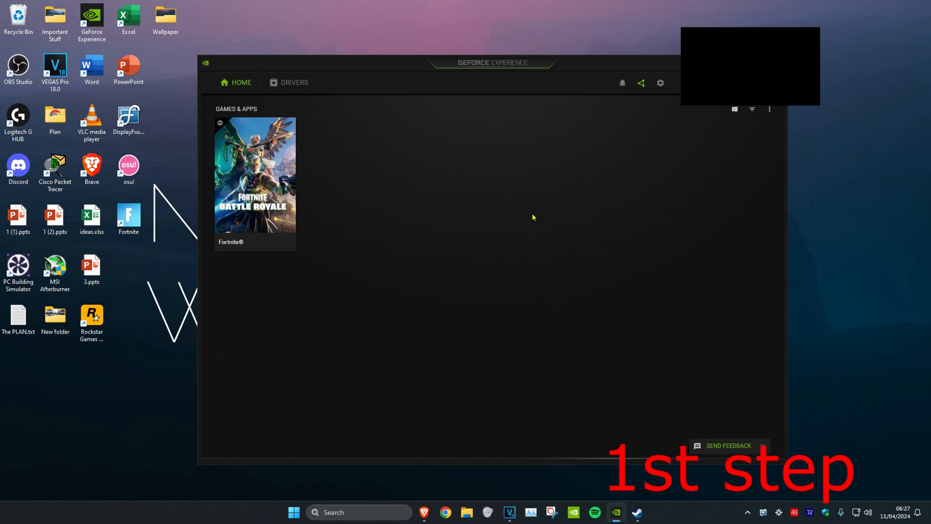
# - Check GeForce Experience drivers, confirming Game Ready Driver 552.12 is latest, then return Home
pyautogui.click(293, 82)
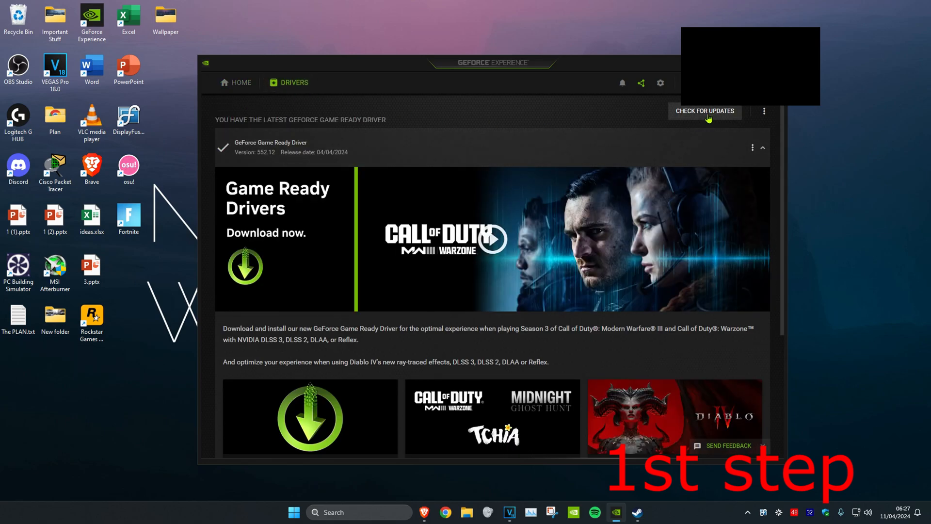
pyautogui.click(705, 111)
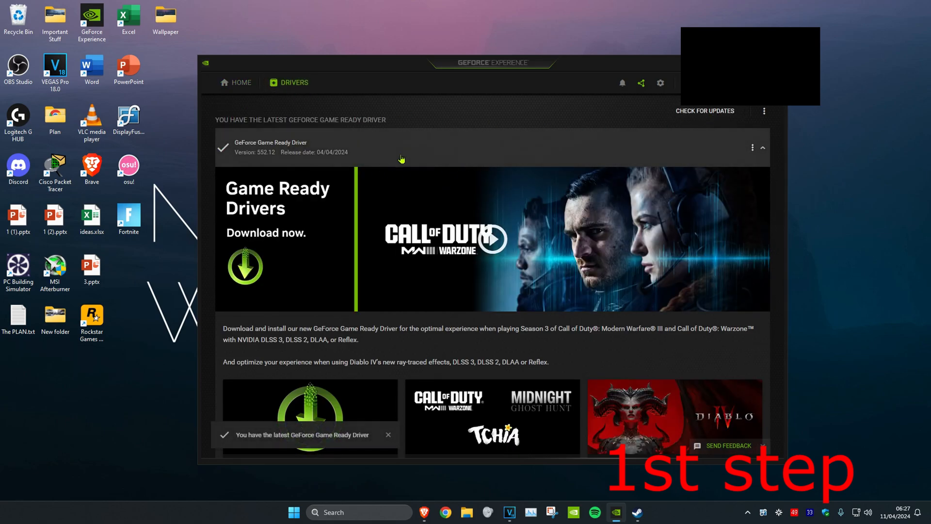
pyautogui.click(240, 82)
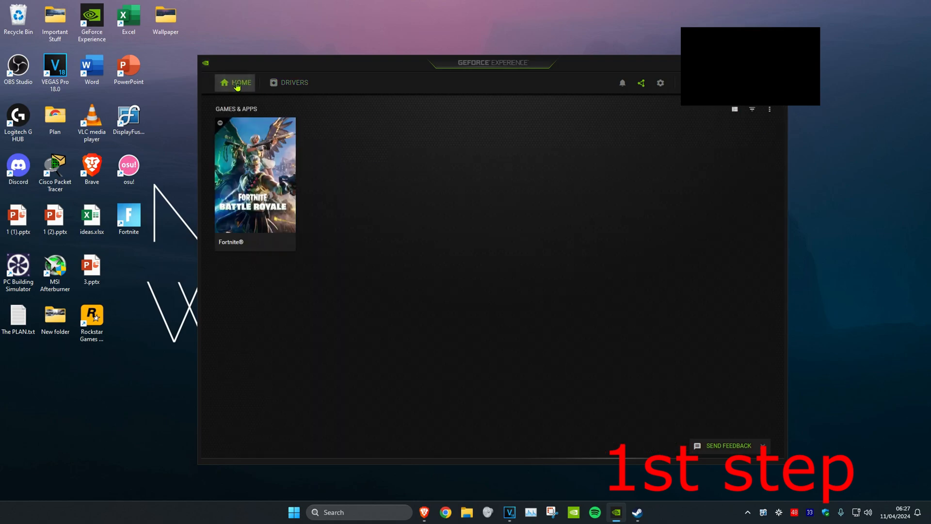
pyautogui.moveTo(307, 184)
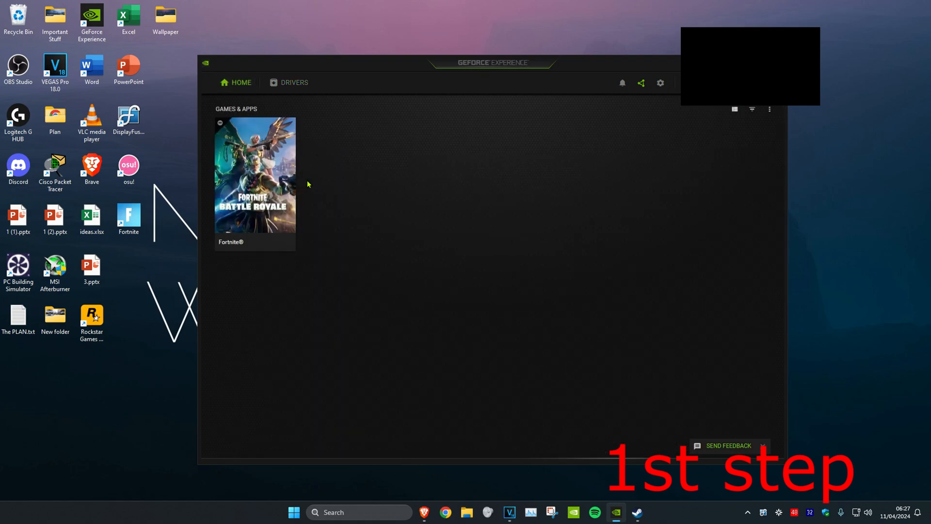
pyautogui.moveTo(256, 184)
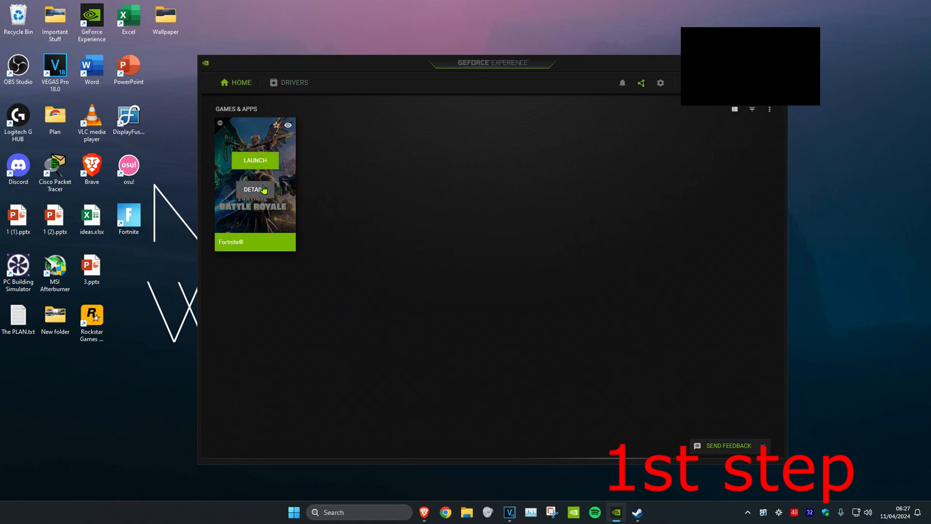
# - Open Fortnite's custom optimisation settings and set the slider fully to Performance
pyautogui.click(254, 189)
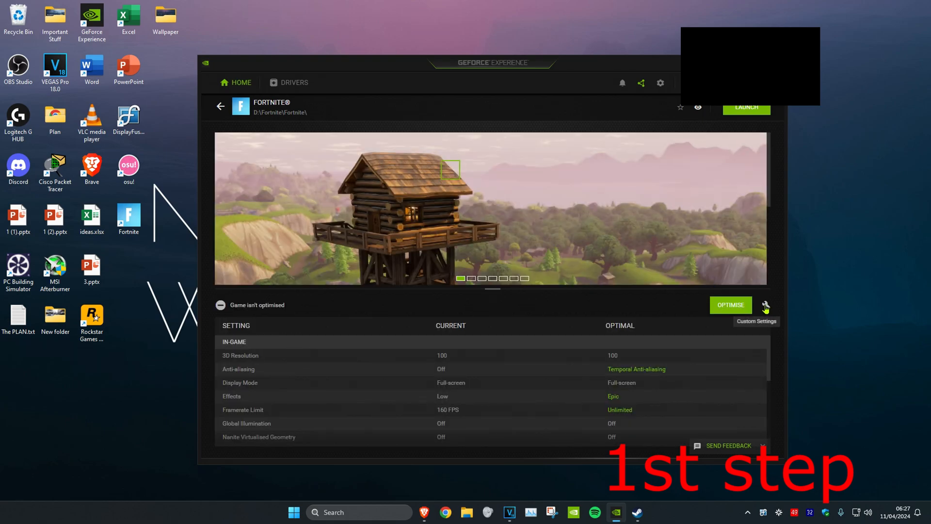
pyautogui.click(766, 304)
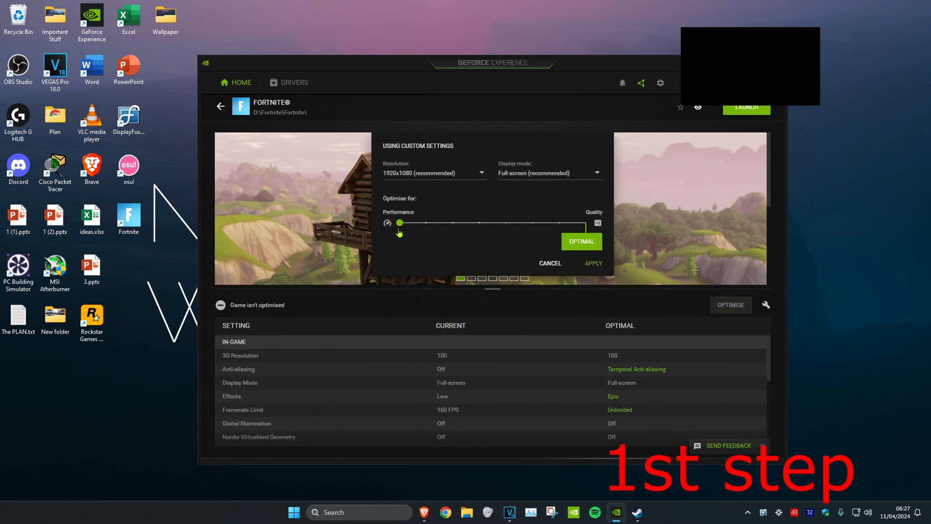
pyautogui.click(549, 263)
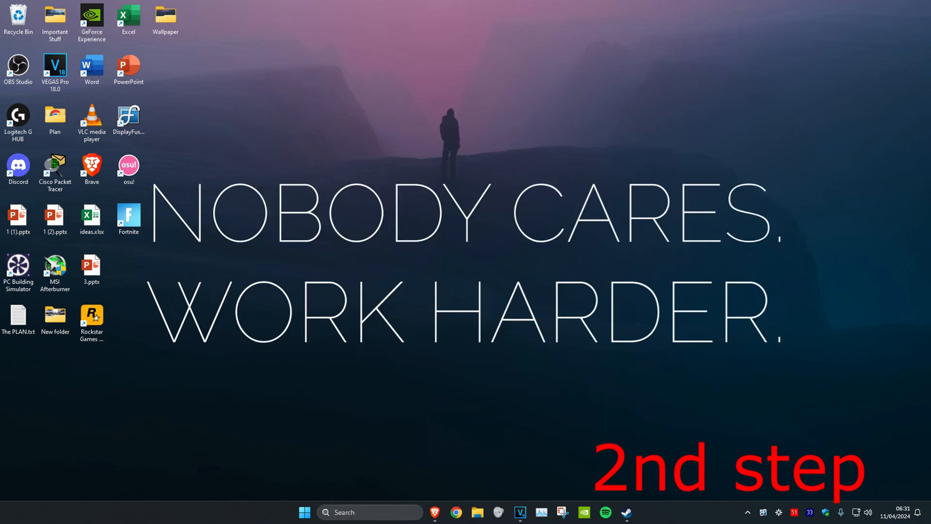
# - Search 'firewall an' and open Firewall & network protection
pyautogui.write('firewall an')
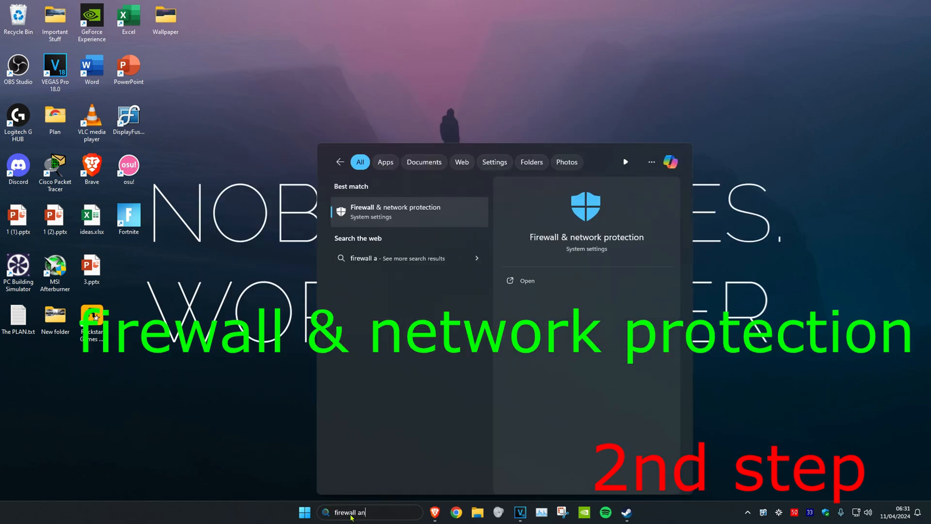
pyautogui.click(395, 211)
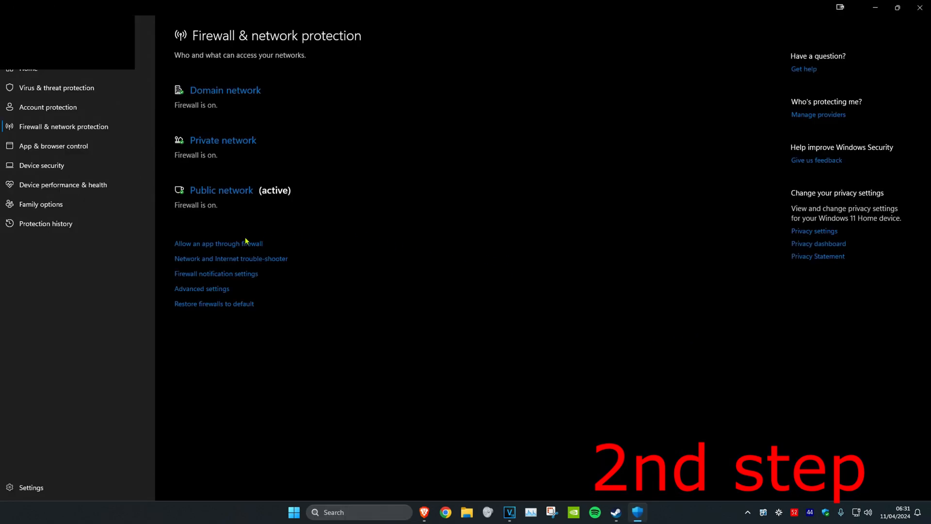
# - Unlock the allowed-apps list with Change settings and start adding another app
pyautogui.click(218, 243)
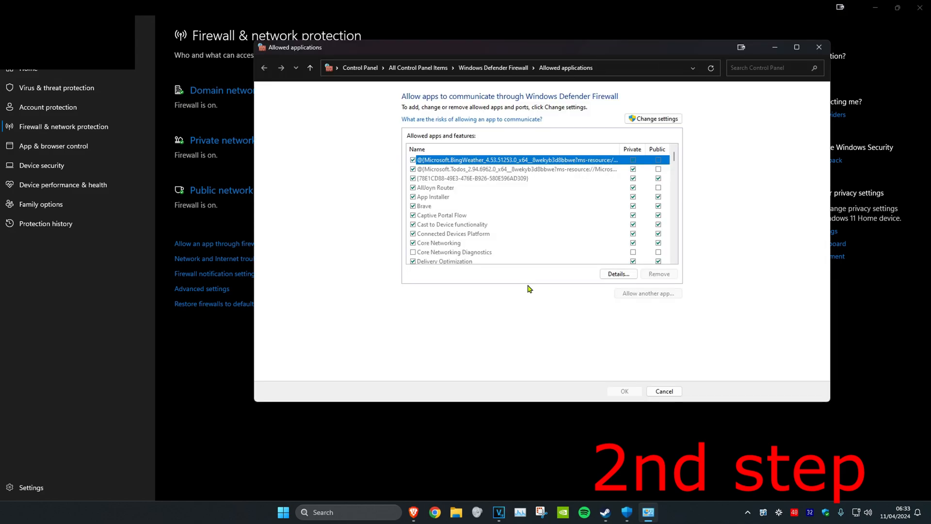
pyautogui.click(653, 119)
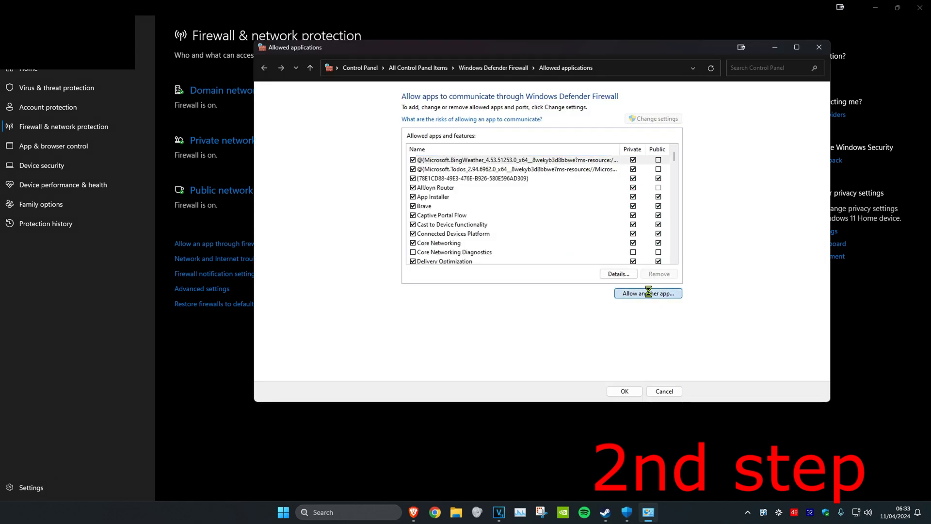
pyautogui.click(648, 293)
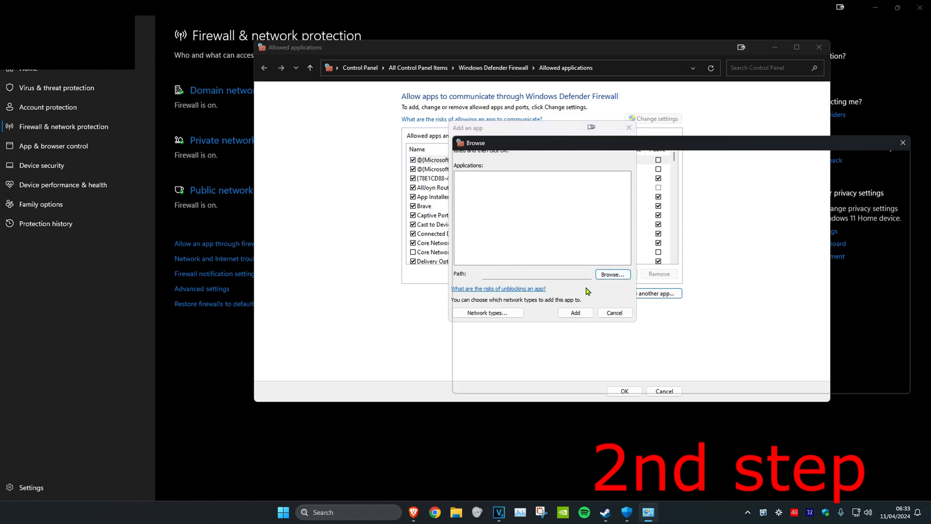
# - Browse to C:\Program Files (x86)\Steam\steamapps\common\Cyberpunk 2077\bin\x64
pyautogui.click(612, 274)
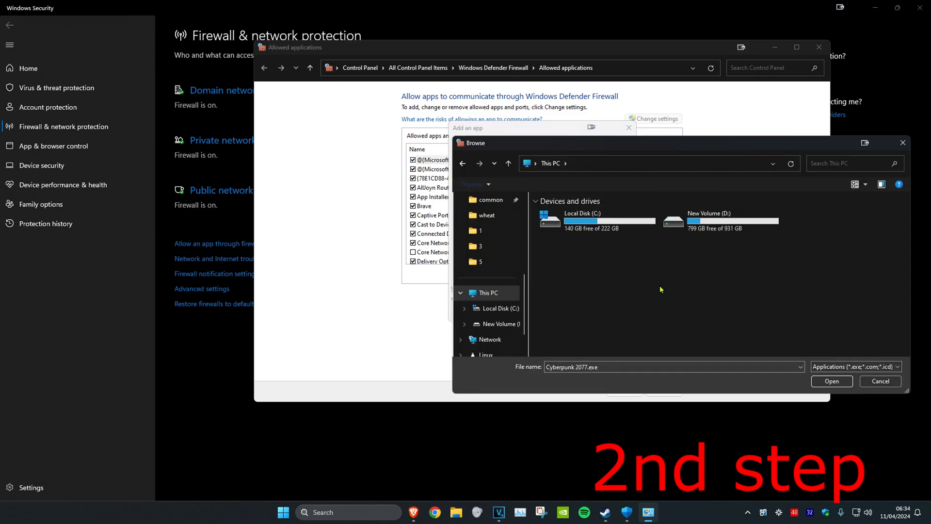
pyautogui.doubleClick(583, 220)
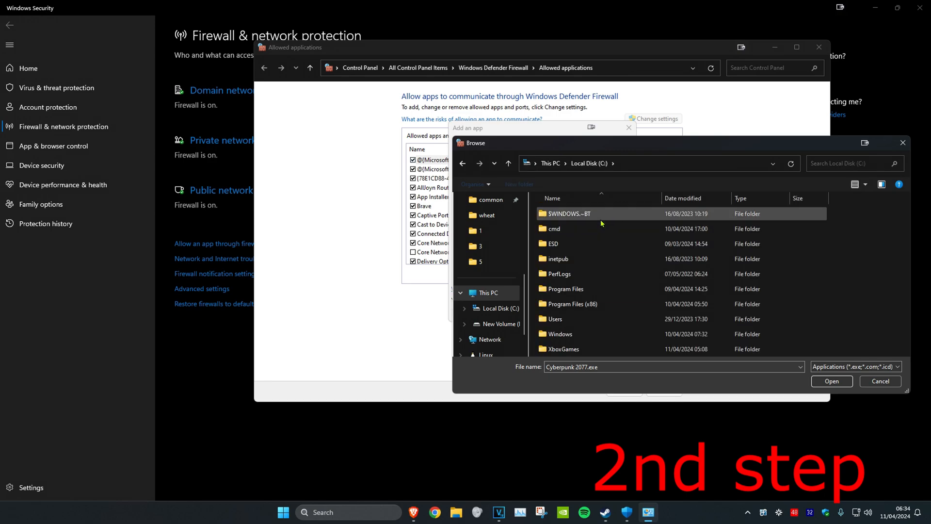
pyautogui.doubleClick(572, 304)
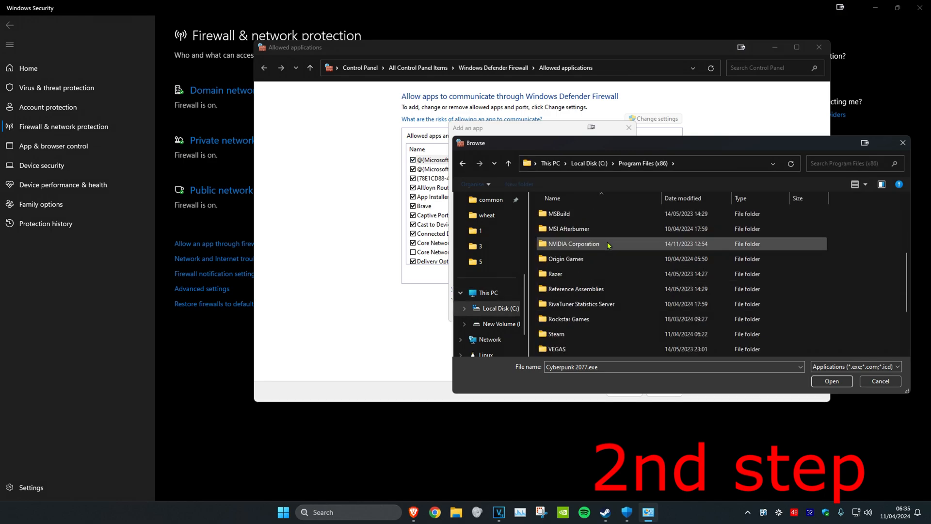
pyautogui.doubleClick(555, 334)
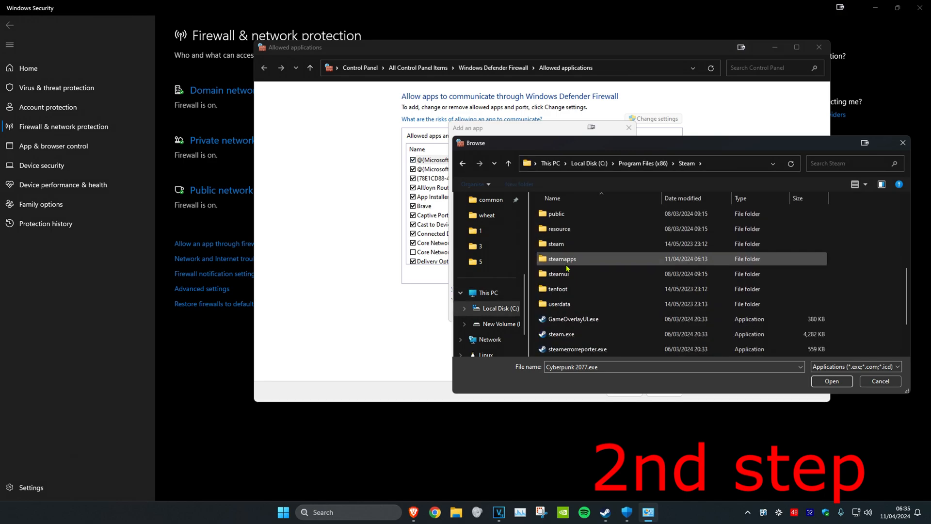
pyautogui.doubleClick(561, 259)
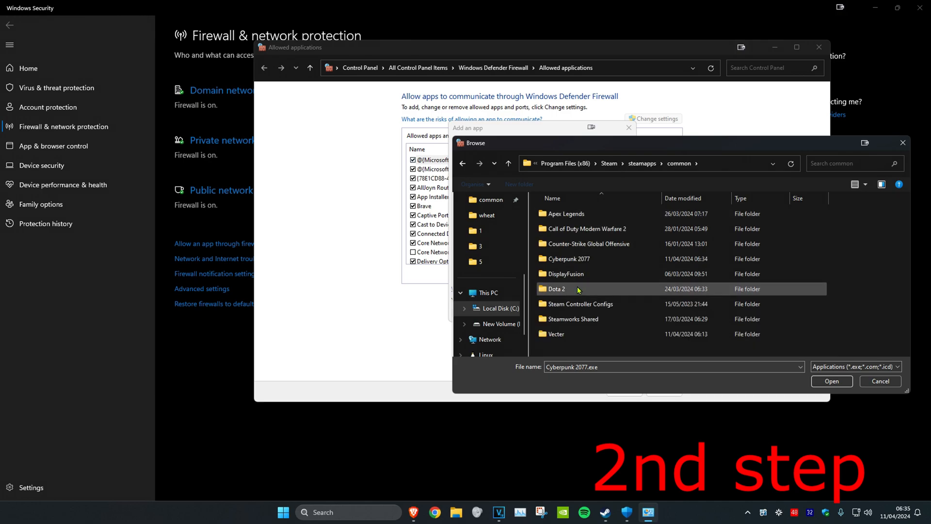
pyautogui.doubleClick(568, 258)
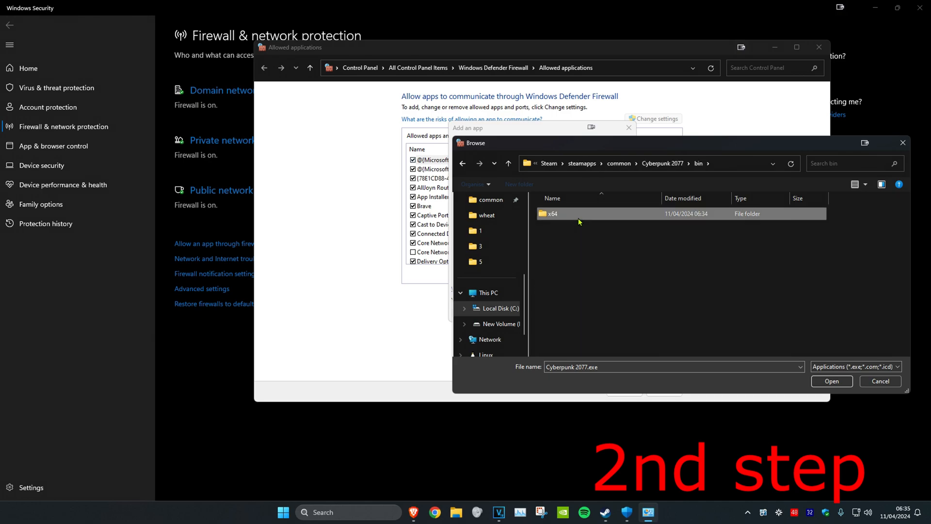
pyautogui.doubleClick(552, 213)
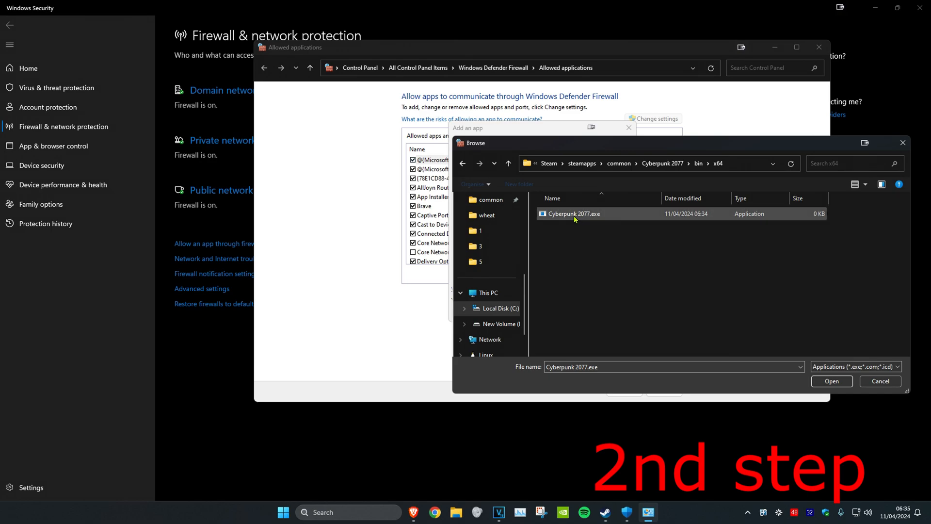
# - Pick Cyberpunk 2077.exe and add it to the allowed firewall apps
pyautogui.click(831, 381)
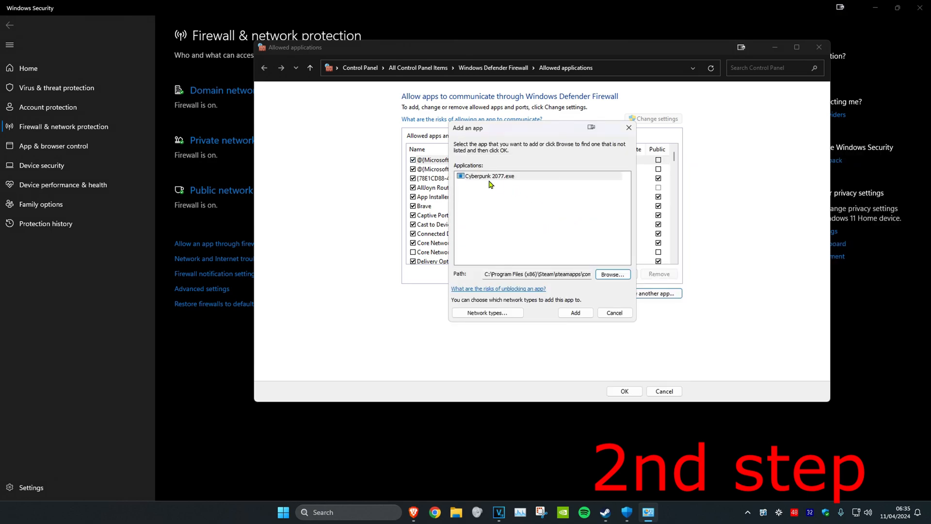
pyautogui.click(575, 312)
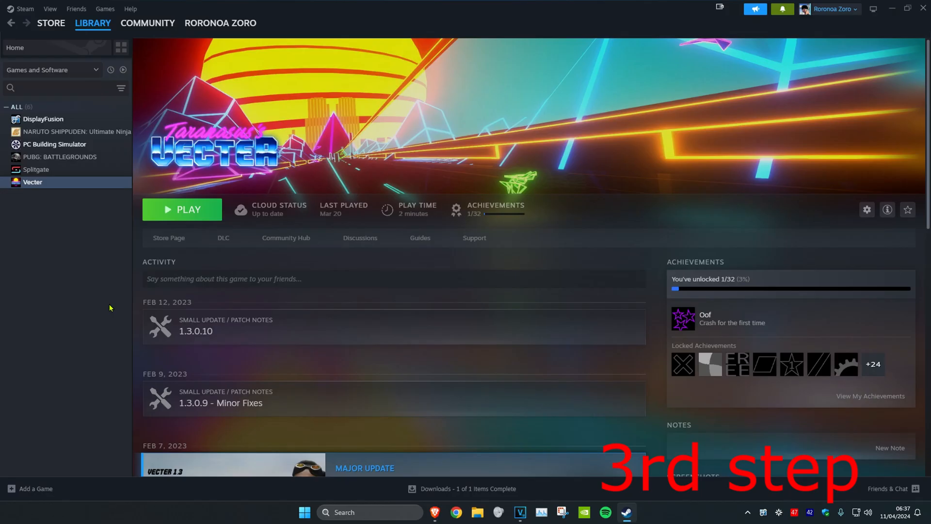
pyautogui.moveTo(91, 283)
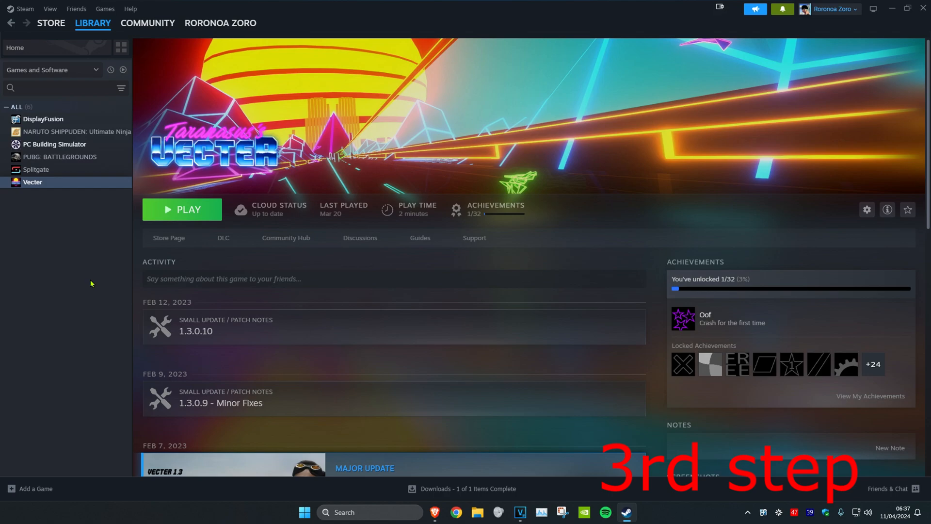
# - Start verifying Vecter's game files from its Properties Installed Files section
pyautogui.rightClick(32, 182)
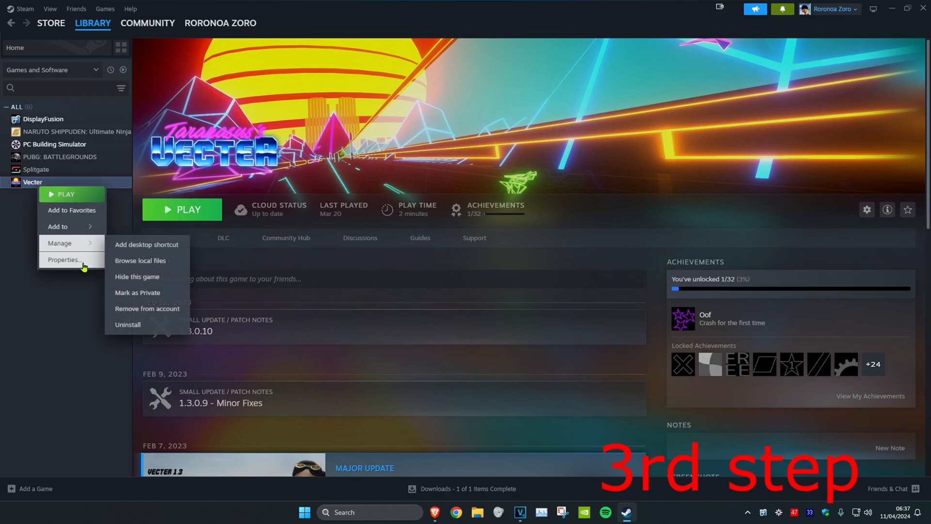
pyautogui.click(62, 259)
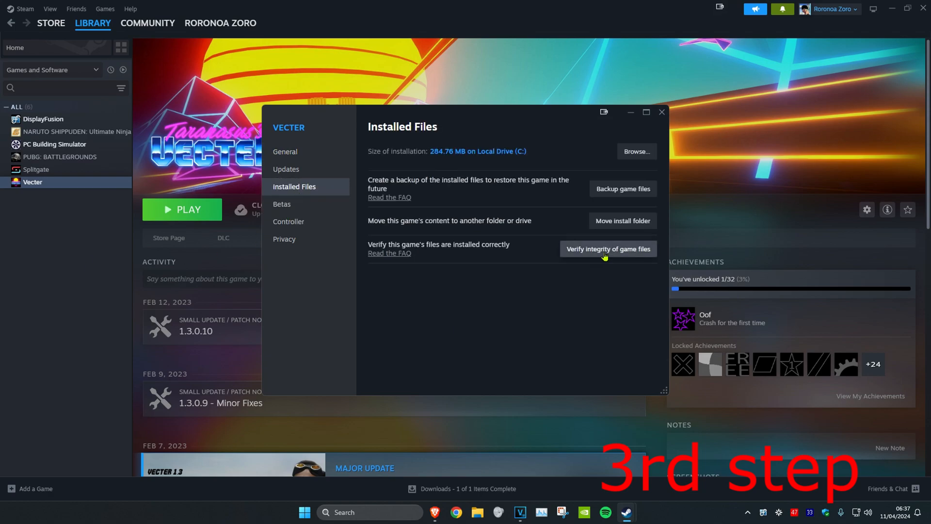
pyautogui.click(607, 249)
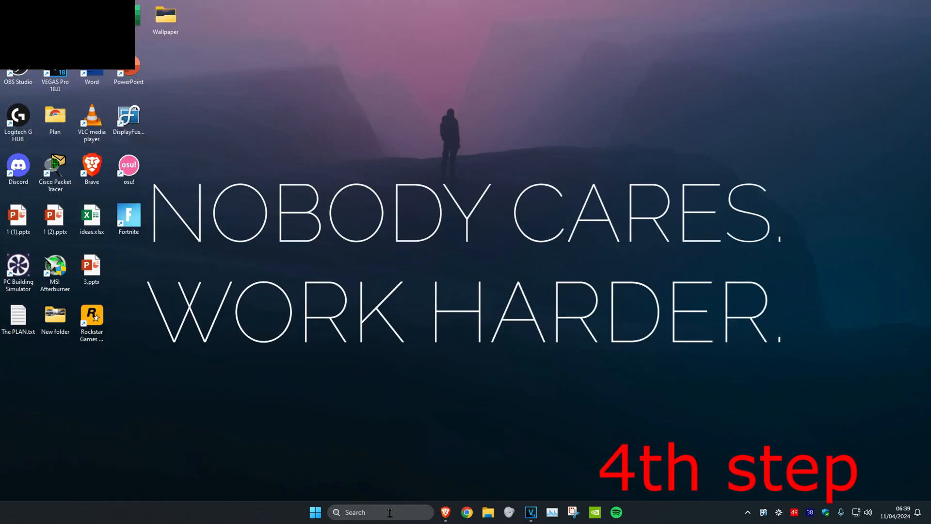
# - Check for Windows updates via Windows Update, confirming the system is up to date
pyautogui.write('check for updates')
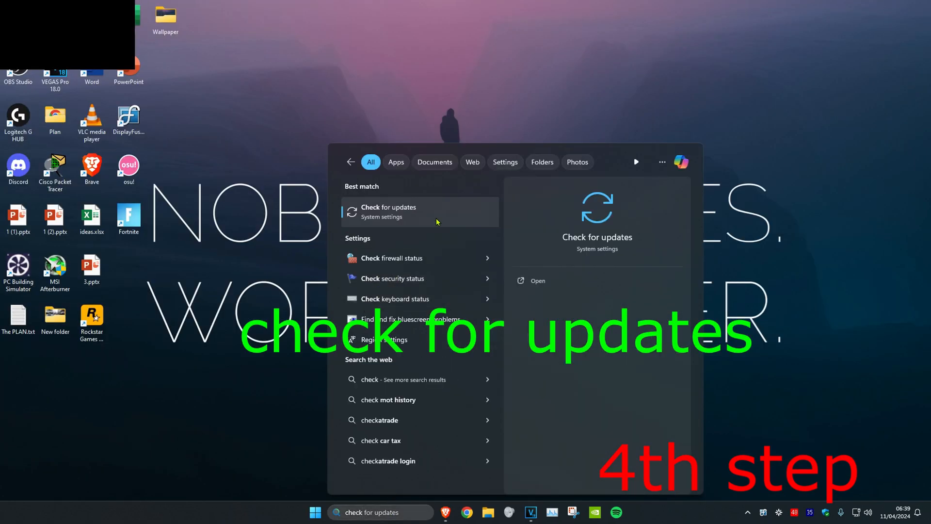
pyautogui.click(419, 212)
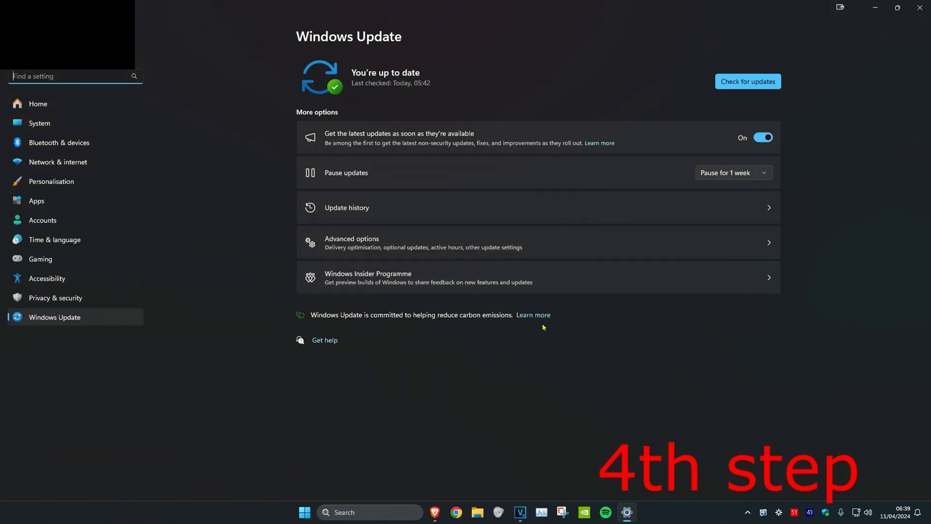
pyautogui.click(748, 81)
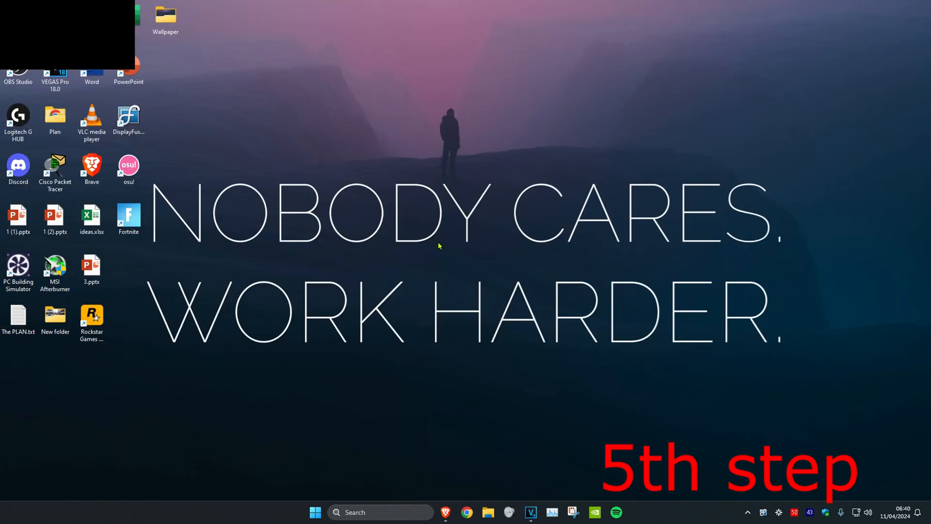
# - Launch Command Prompt as administrator
pyautogui.write('command Prompt')
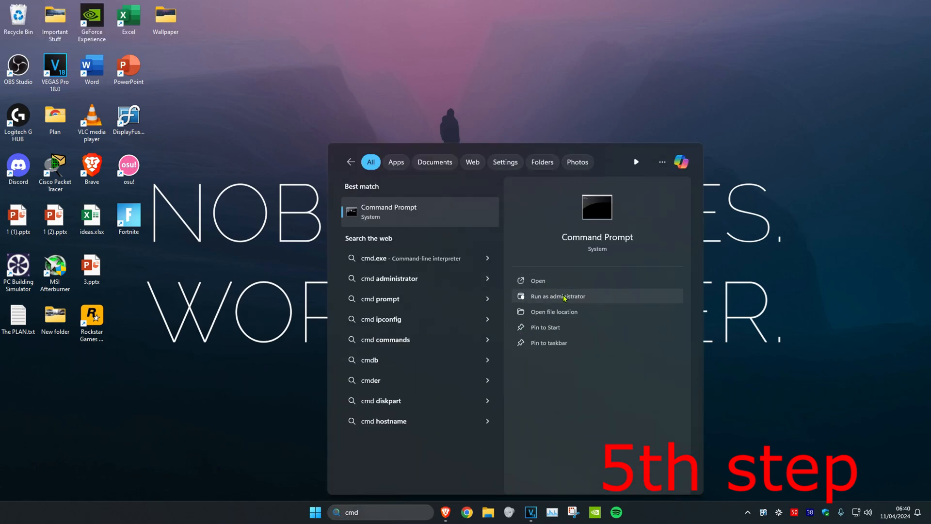
pyautogui.click(558, 296)
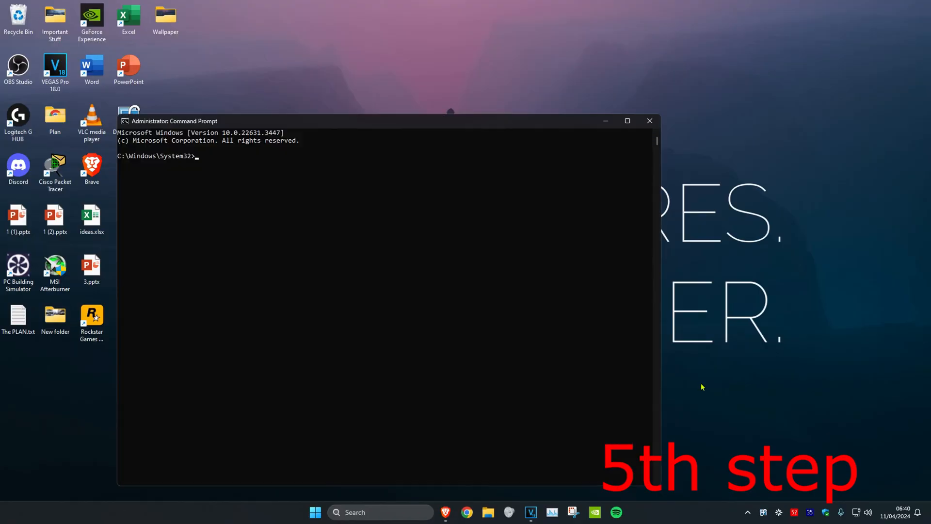
# - Enter sfc /scannow at the administrator prompt to begin the system scan
pyautogui.write('sfc /scan')
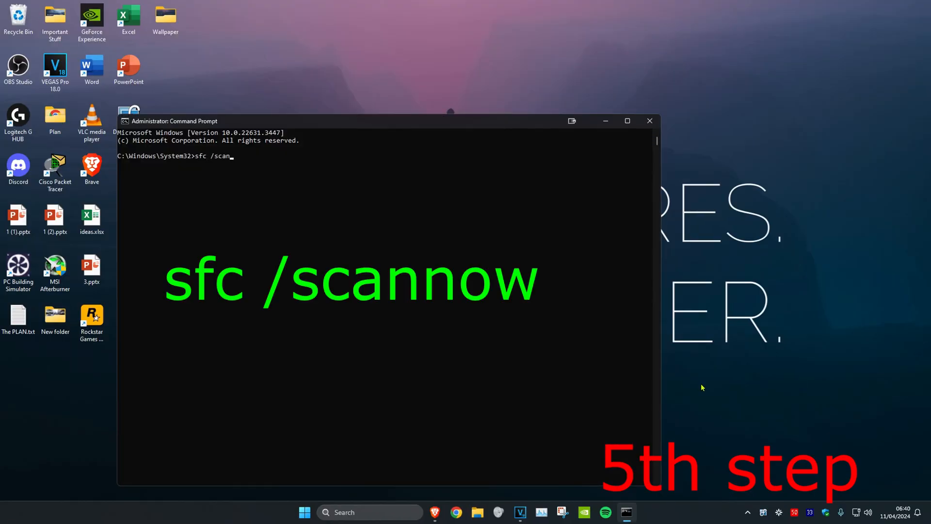
pyautogui.press('Return')
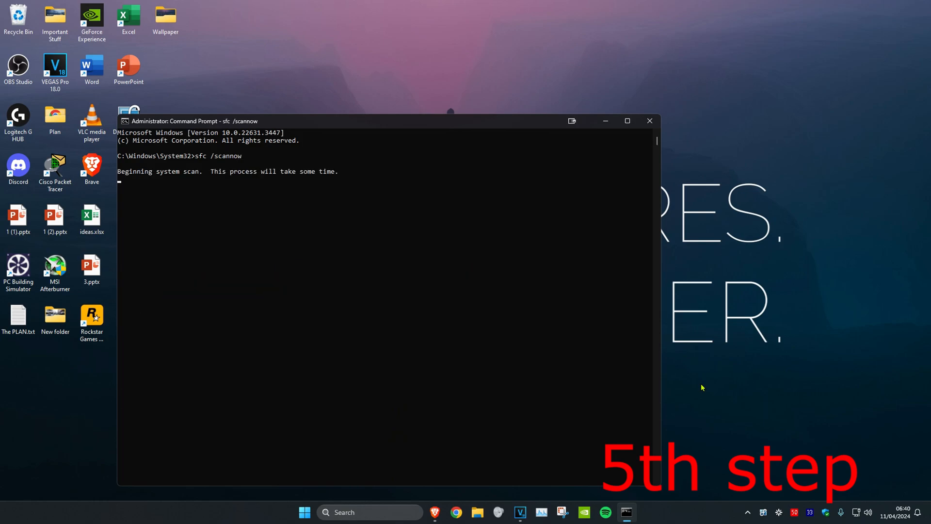